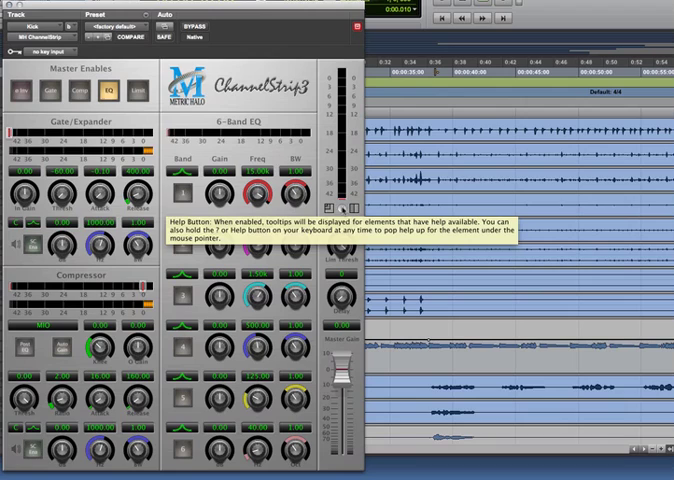
pyautogui.moveTo(296, 192)
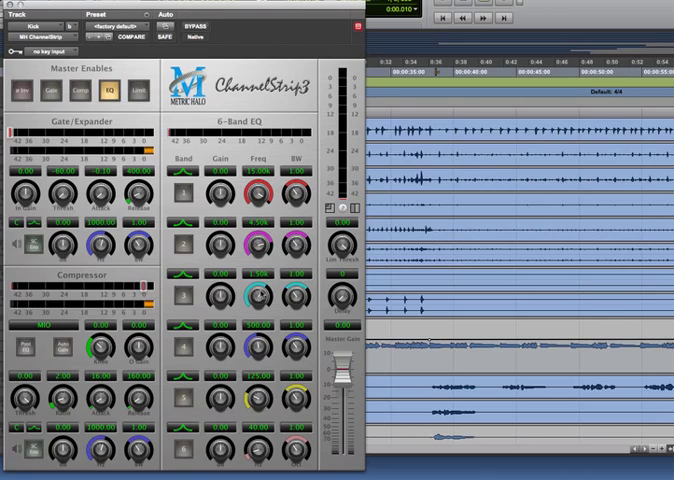
# - Toggle ChannelStrip's processing off and back on, then play the session so the gate, compressor and output meters register signal
pyautogui.click(22, 92)
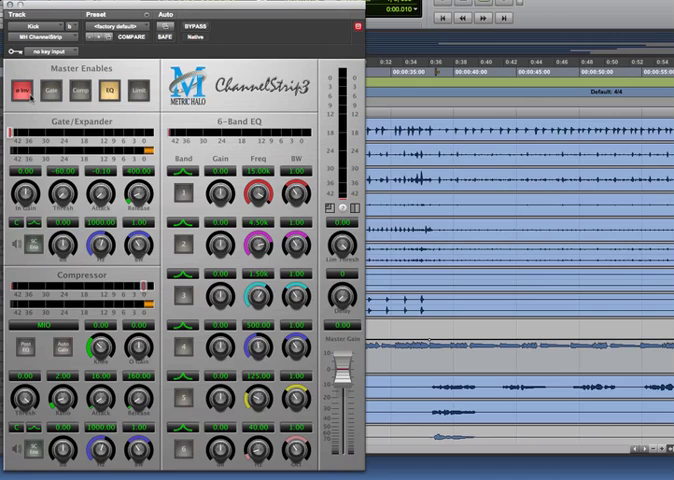
pyautogui.click(130, 36)
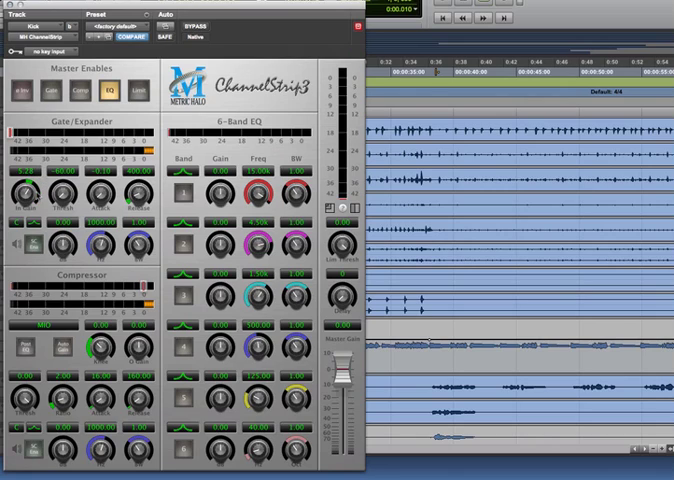
pyautogui.moveTo(22, 192); pyautogui.dragTo(30, 180)
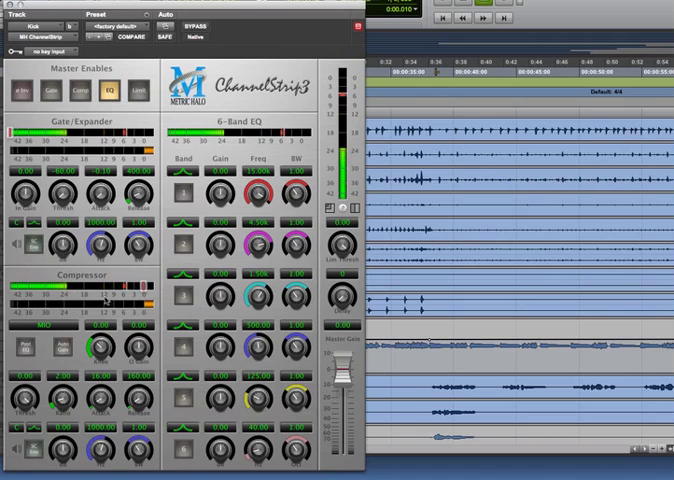
pyautogui.click(80, 92)
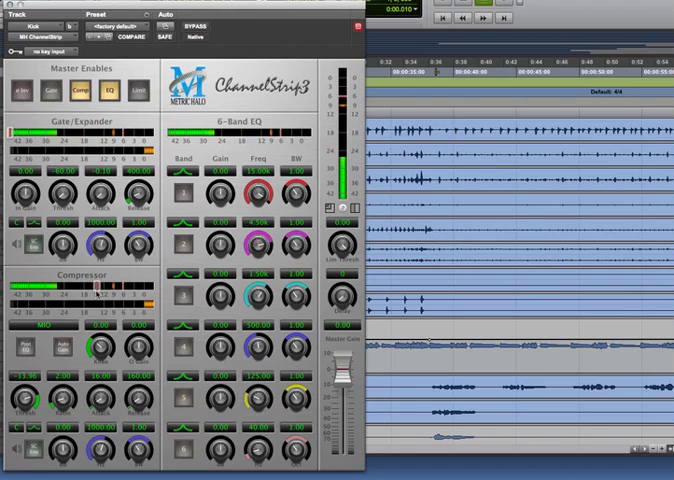